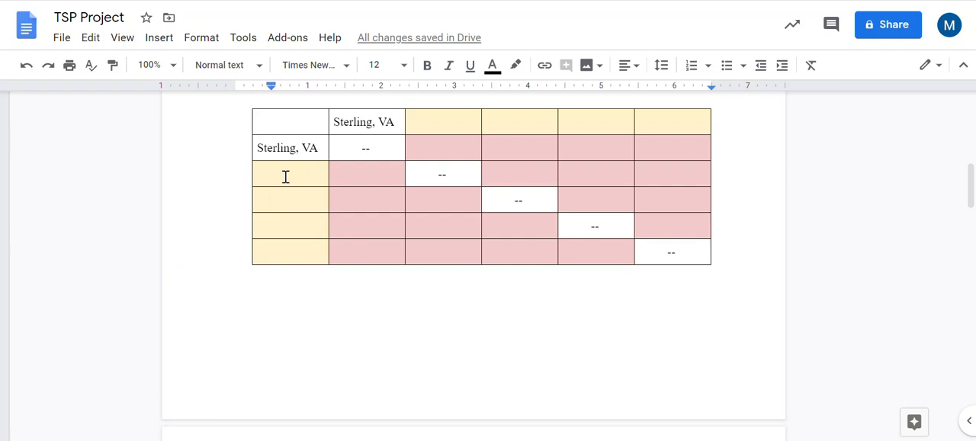
Step: Enter Grand Canyon as the row label below Sterling, VA
left_click(290, 174)
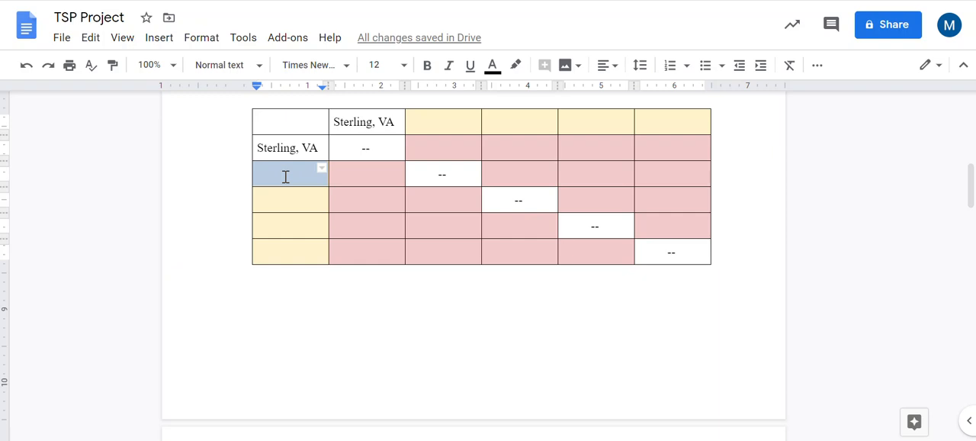
type("Grand Canyon, AZ")
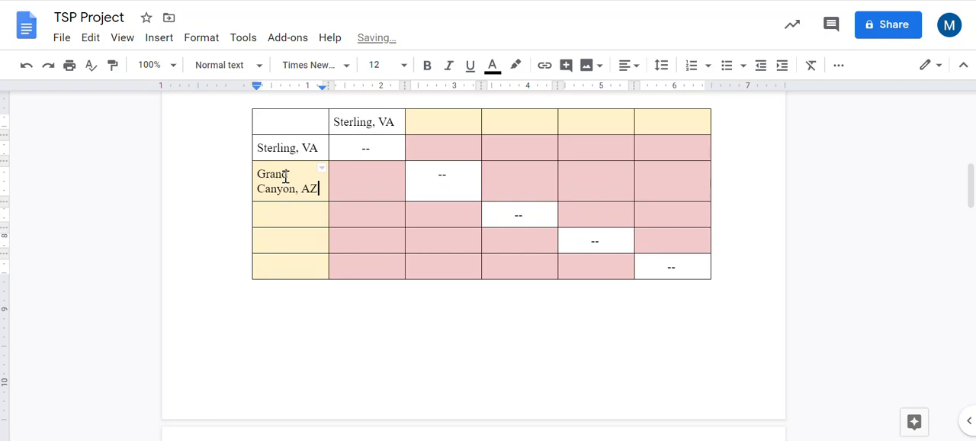
Step: Enter Grand Canyon, AZ as the column header right of Sterling, VA
left_click(378, 121)
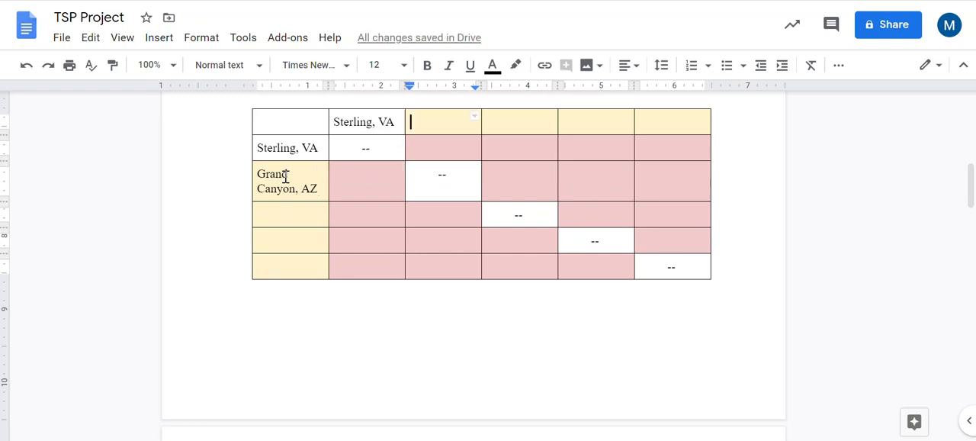
type("Gra")
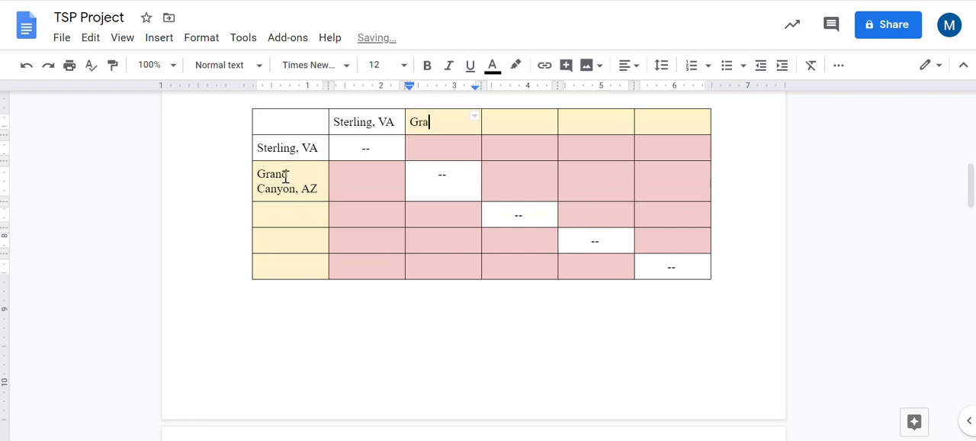
type("nd Canyon,")
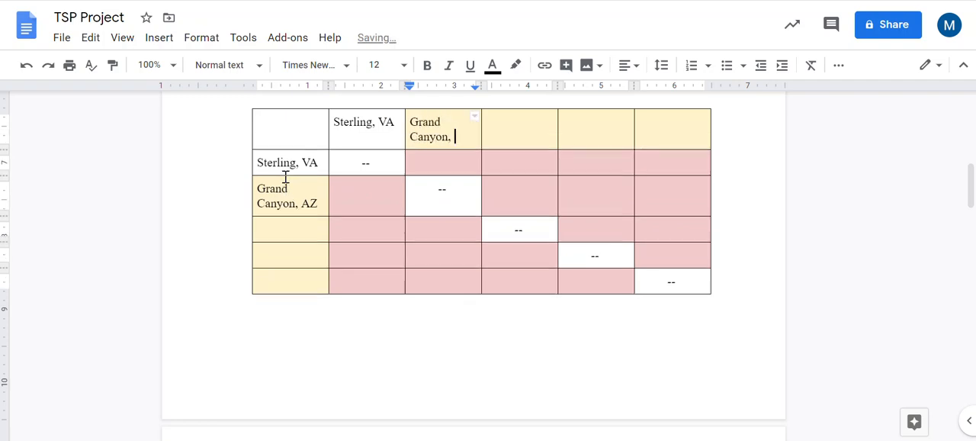
type("AZ")
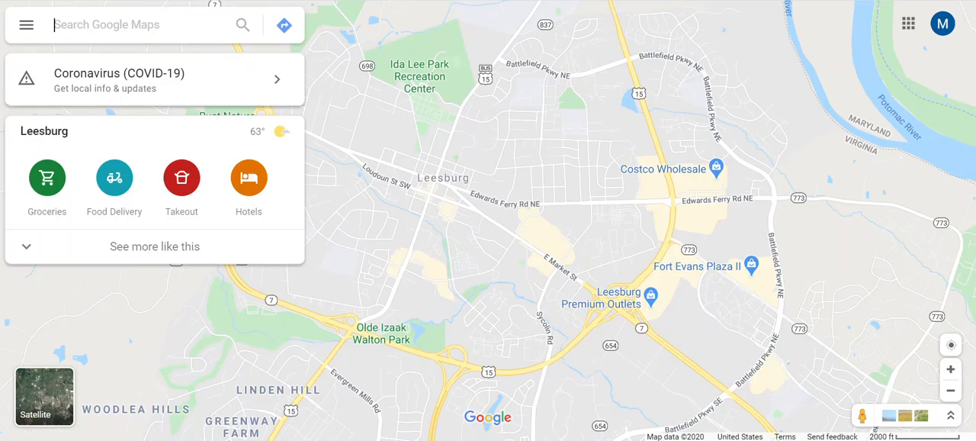
Step: Get driving directions from Sterling, VA to Grand Canyon, Arizona in Google Maps
left_click(283, 24)
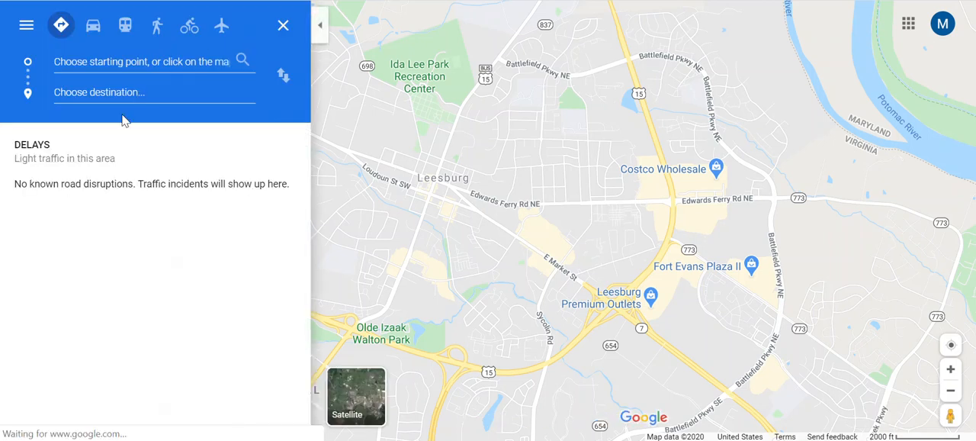
type("sterling, va")
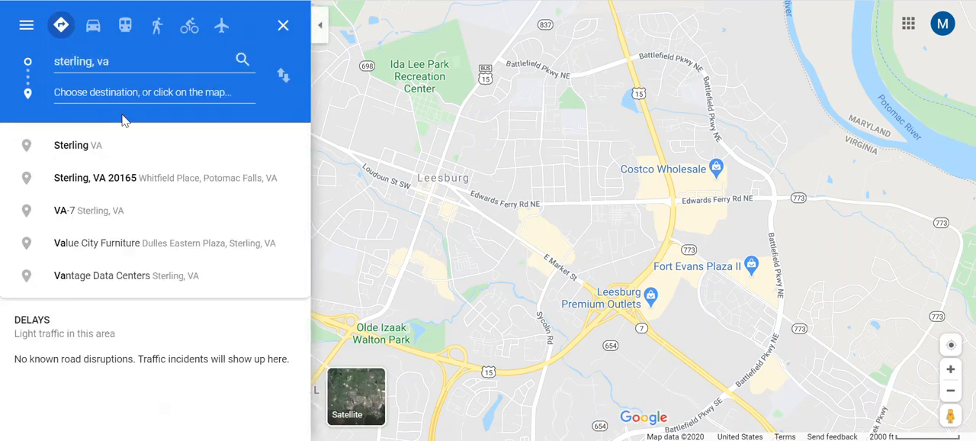
type("grand canyon, a")
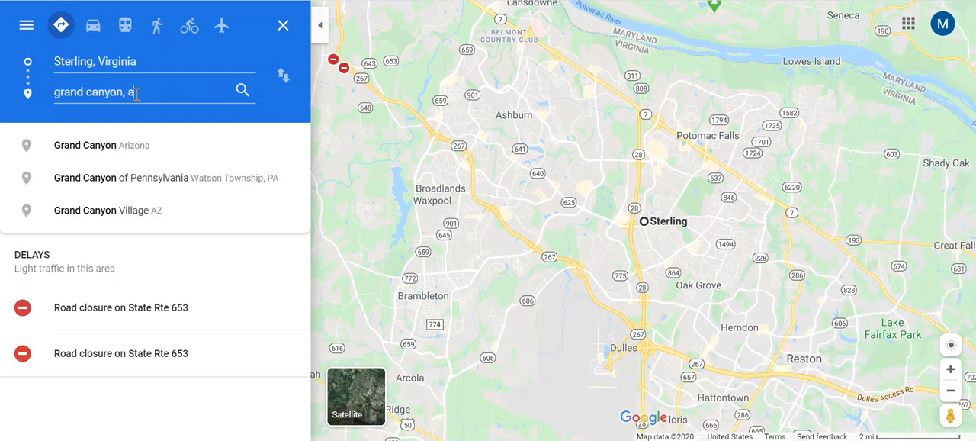
left_click(84, 144)
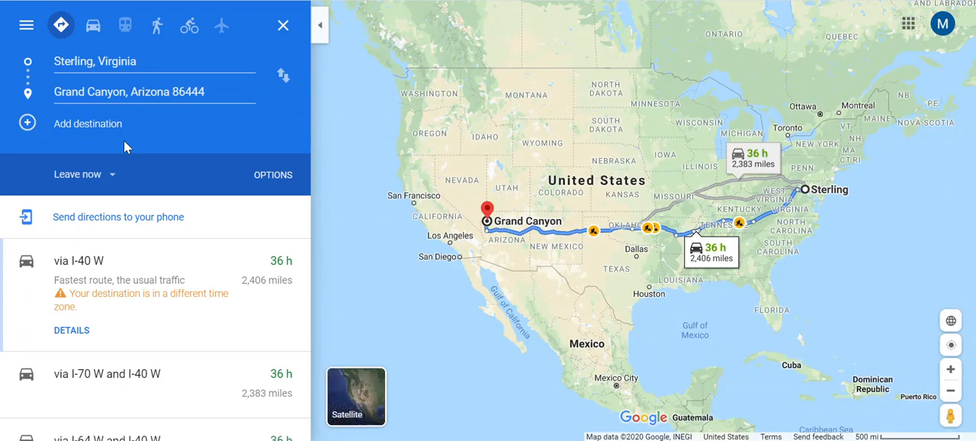
mouse_move(199, 174)
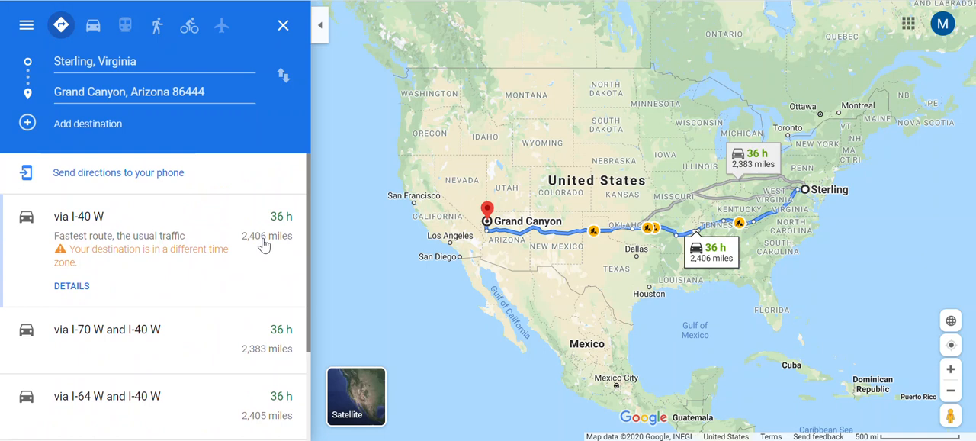
mouse_move(257, 246)
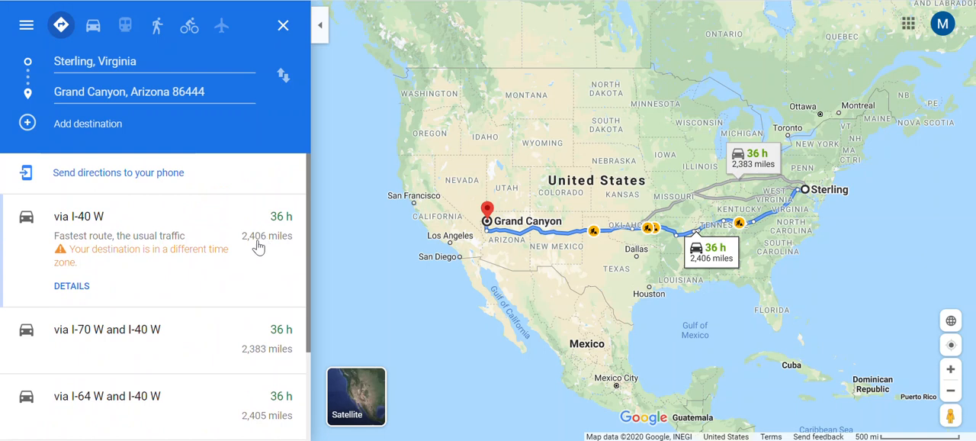
mouse_move(256, 367)
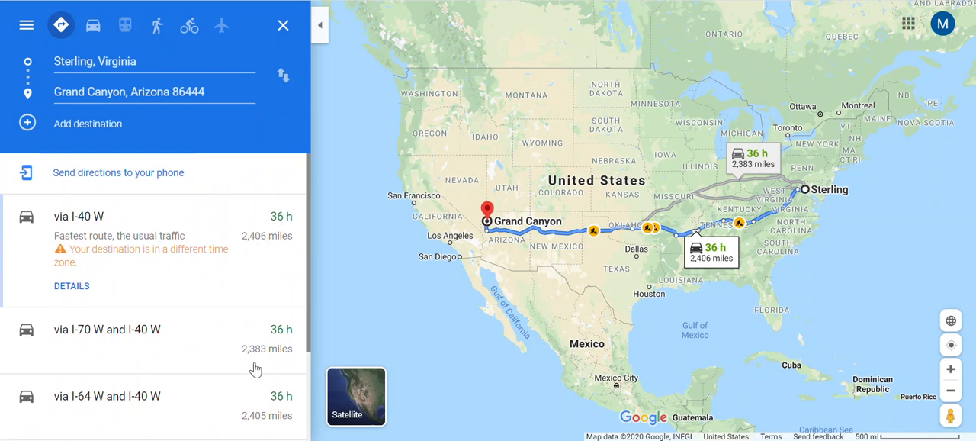
mouse_move(247, 357)
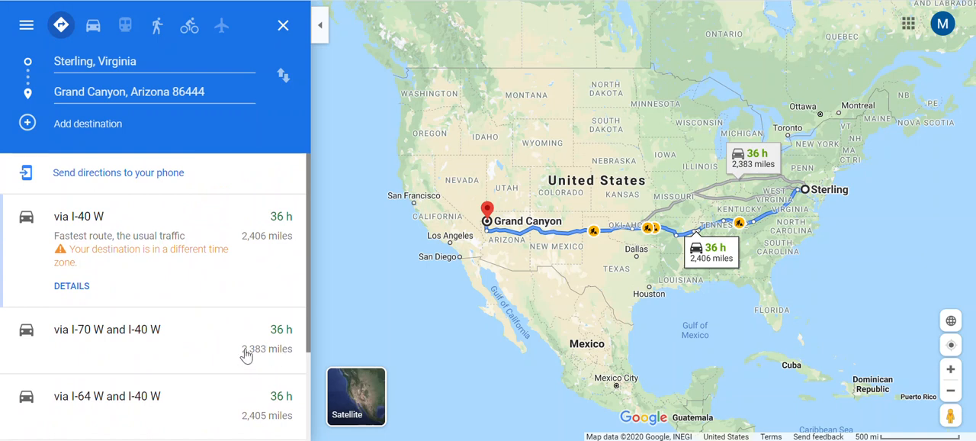
mouse_move(123, 353)
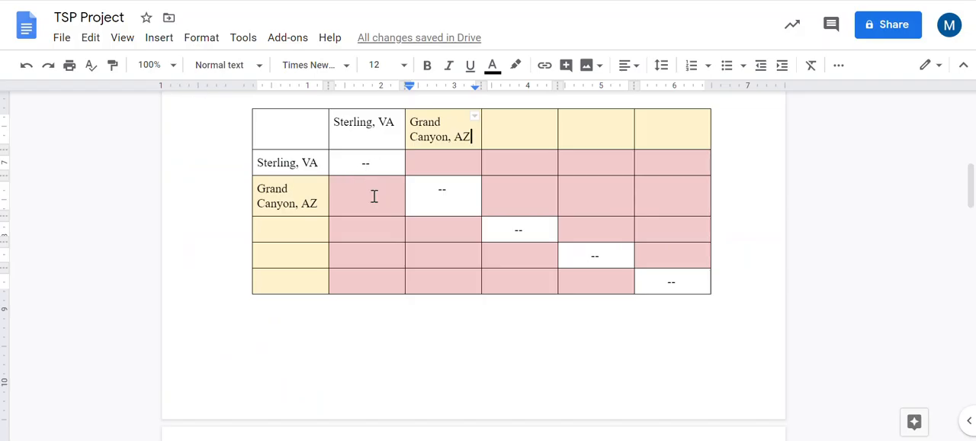
Step: Enter 2383 as the Sterling–Grand Canyon distance in the table
type("2383")
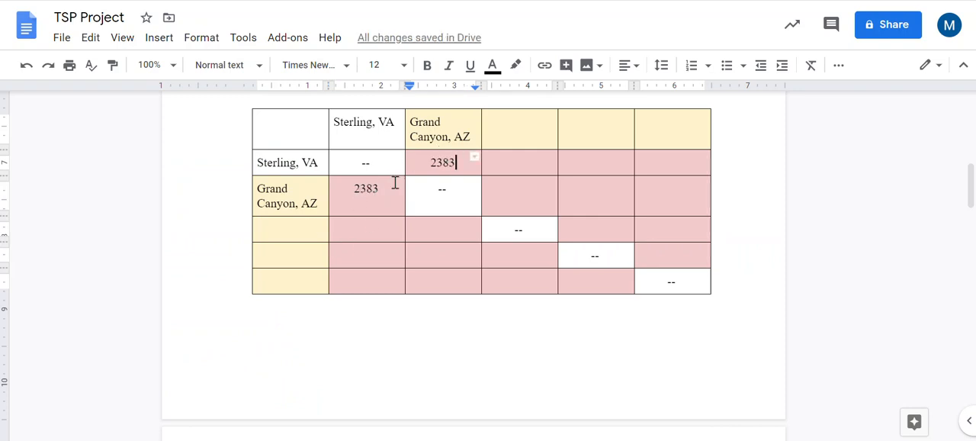
mouse_move(366, 202)
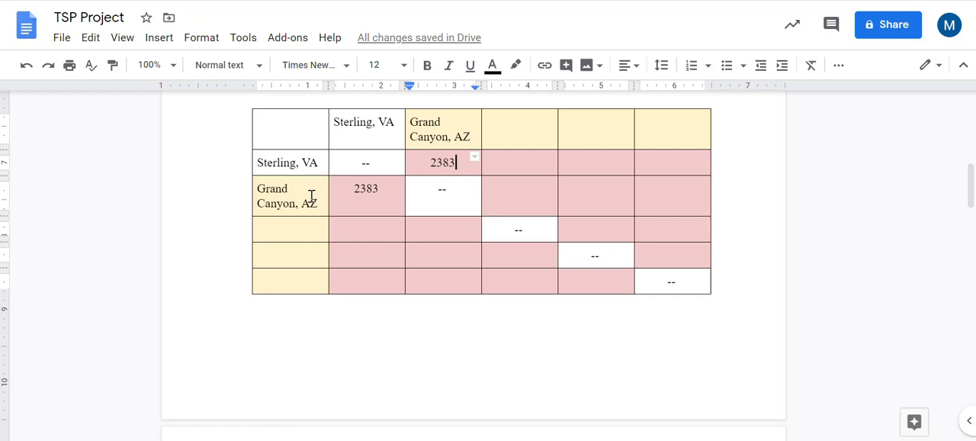
mouse_move(293, 163)
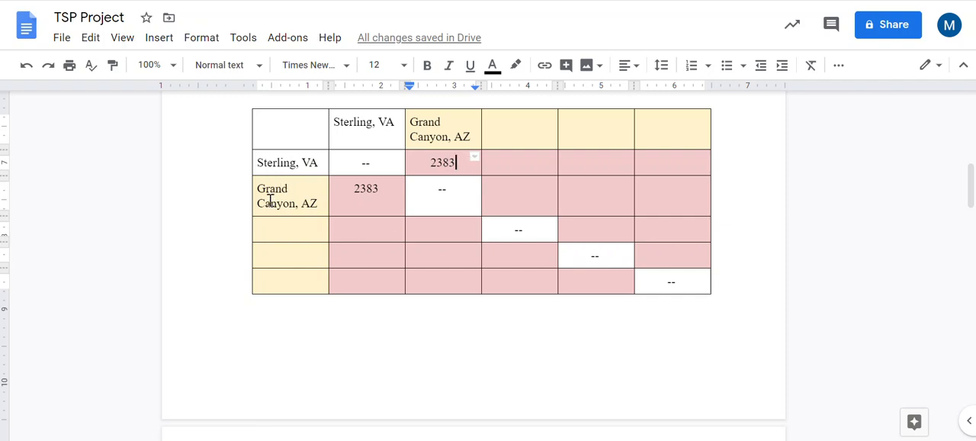
mouse_move(376, 170)
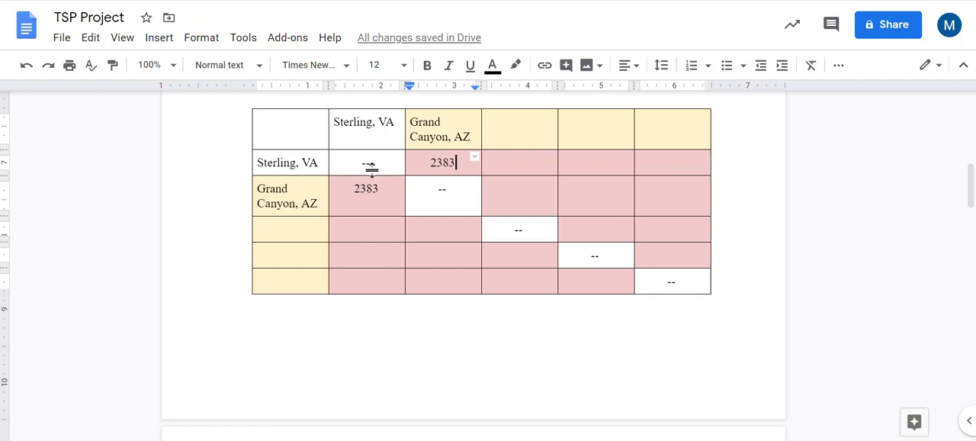
mouse_move(420, 200)
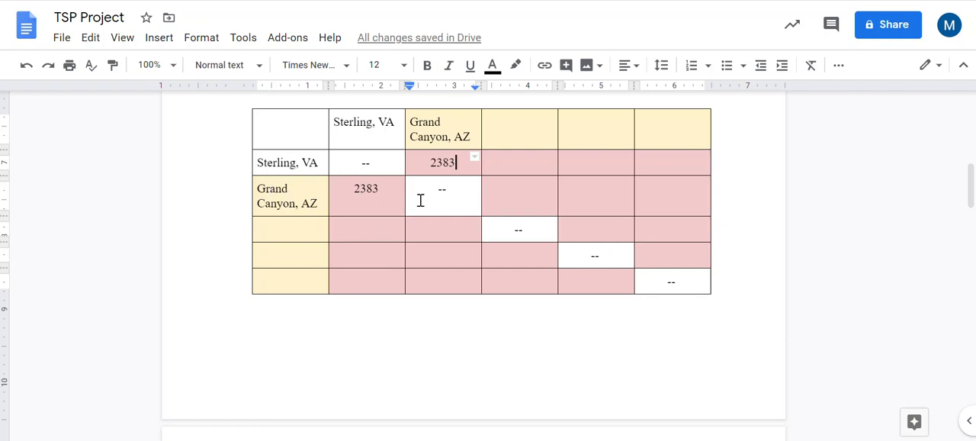
mouse_move(450, 193)
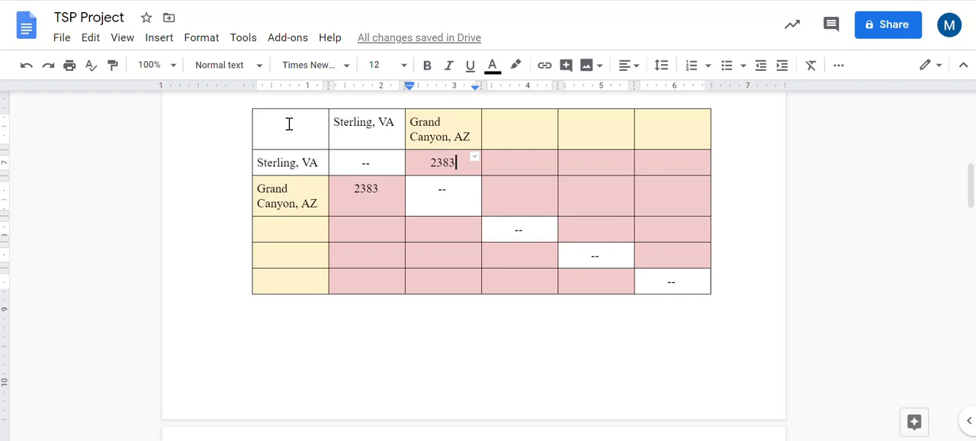
mouse_move(279, 129)
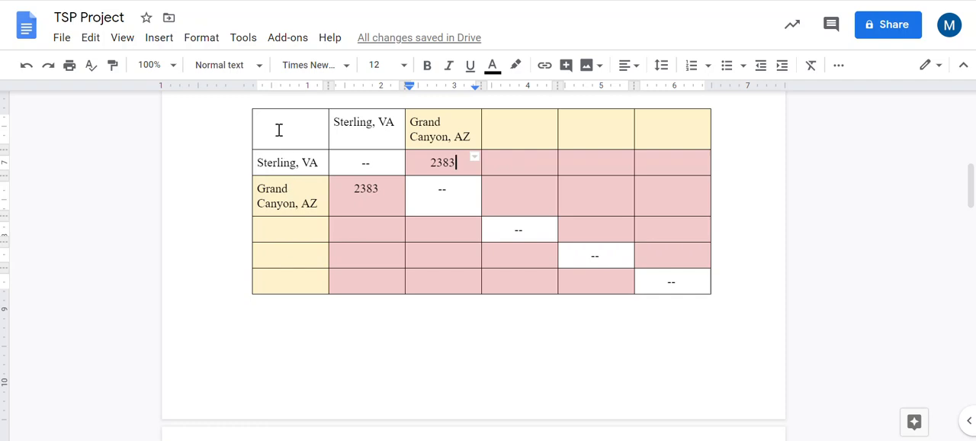
mouse_move(681, 101)
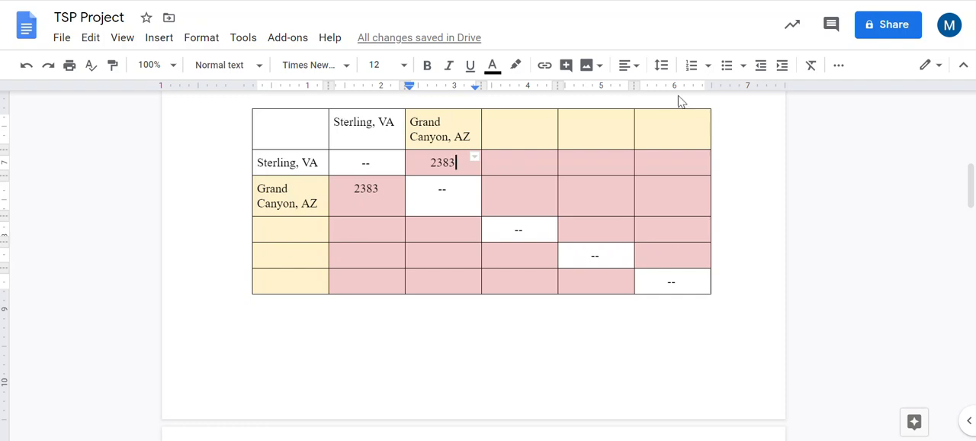
mouse_move(499, 118)
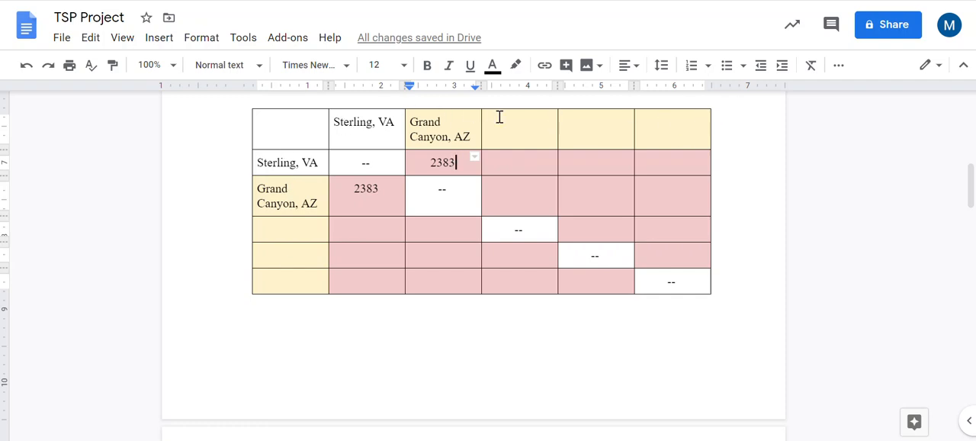
mouse_move(458, 122)
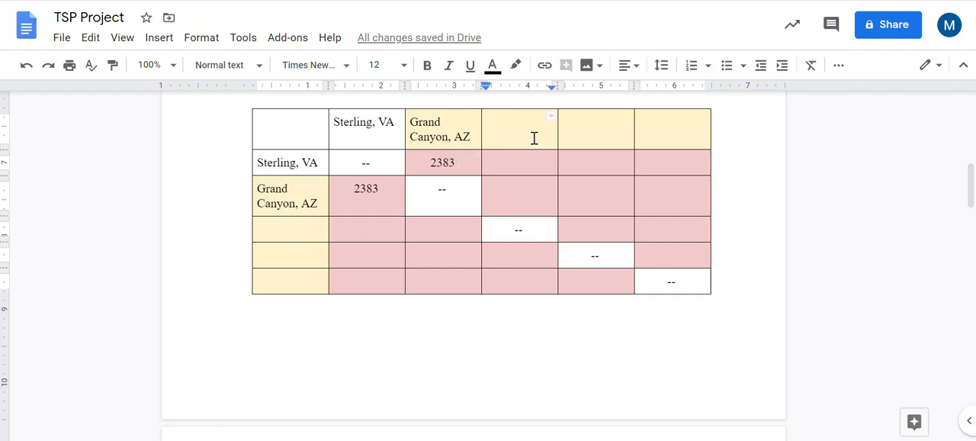
Step: Enter White House, DC in the fourth column header cell
type("White House")
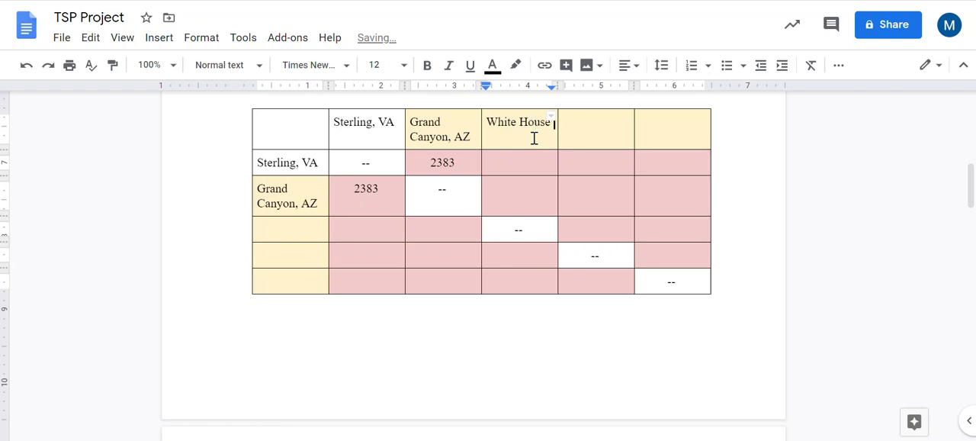
type(", DC")
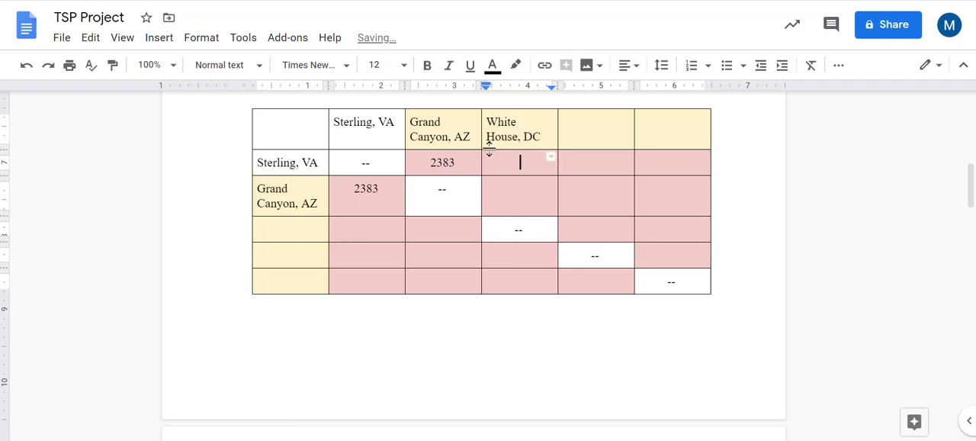